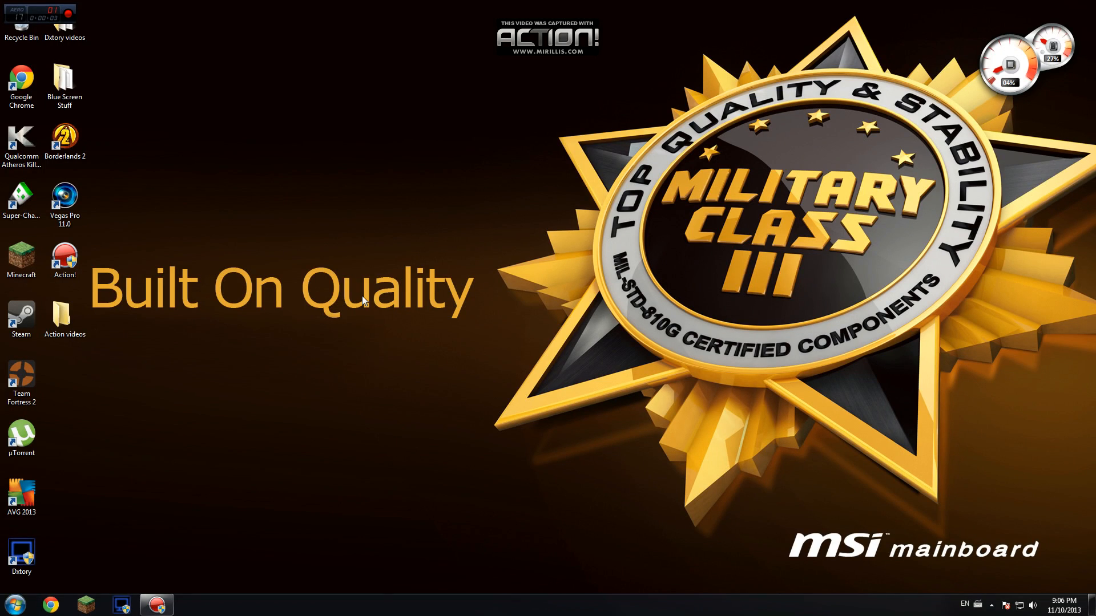
mouse_move(437, 369)
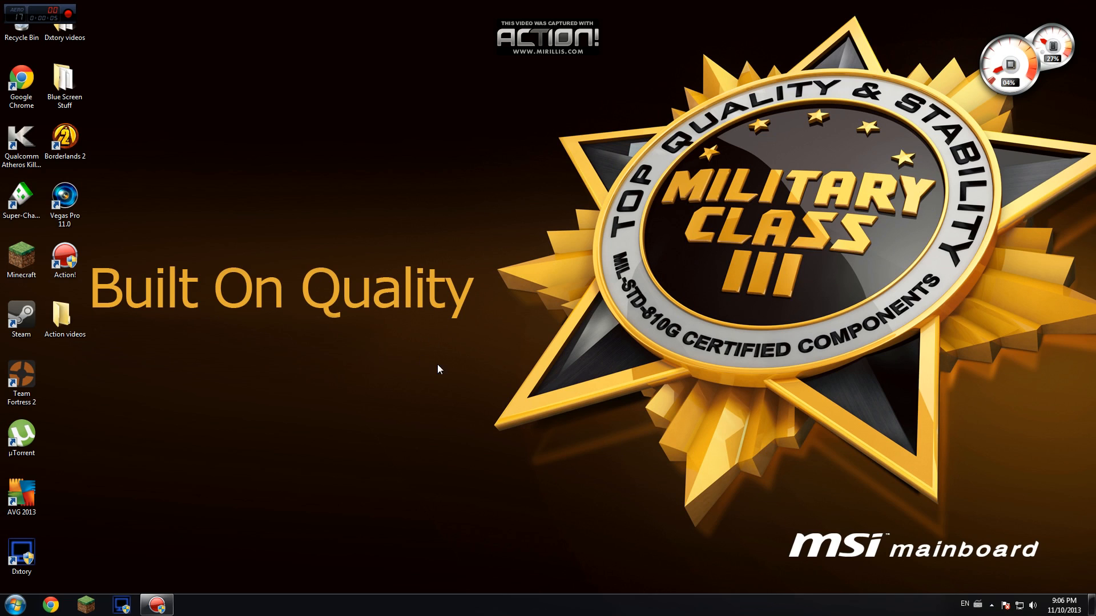
mouse_move(541, 237)
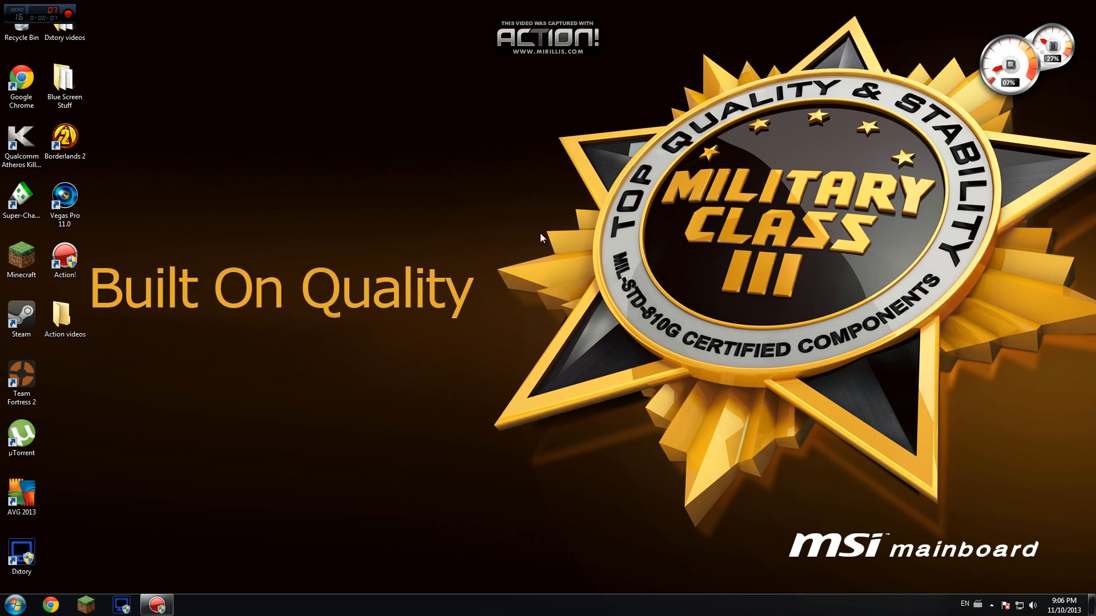
mouse_move(826, 254)
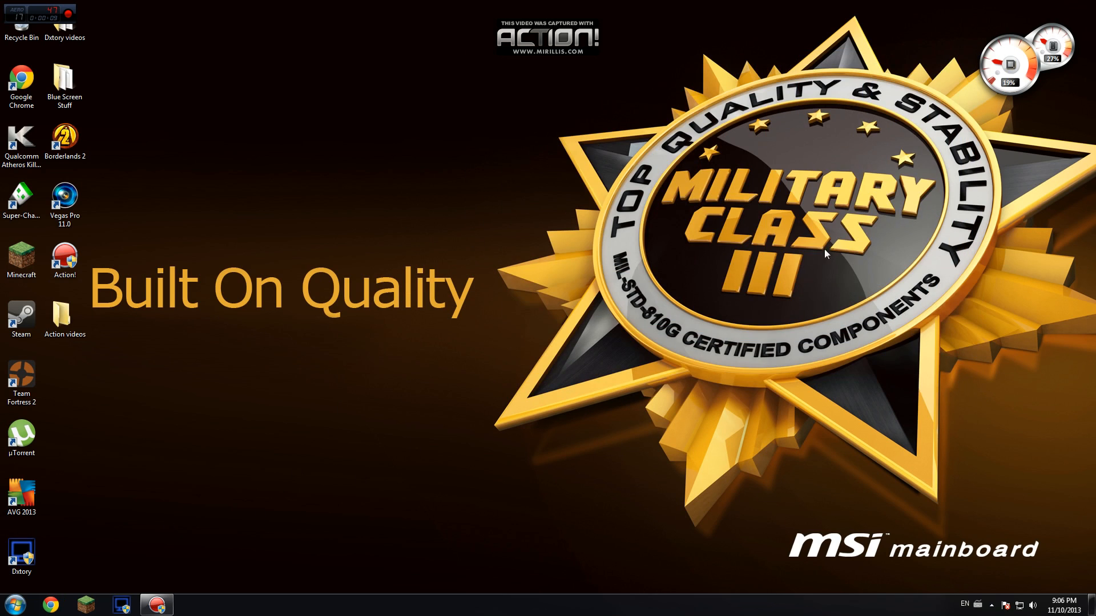
mouse_move(170, 547)
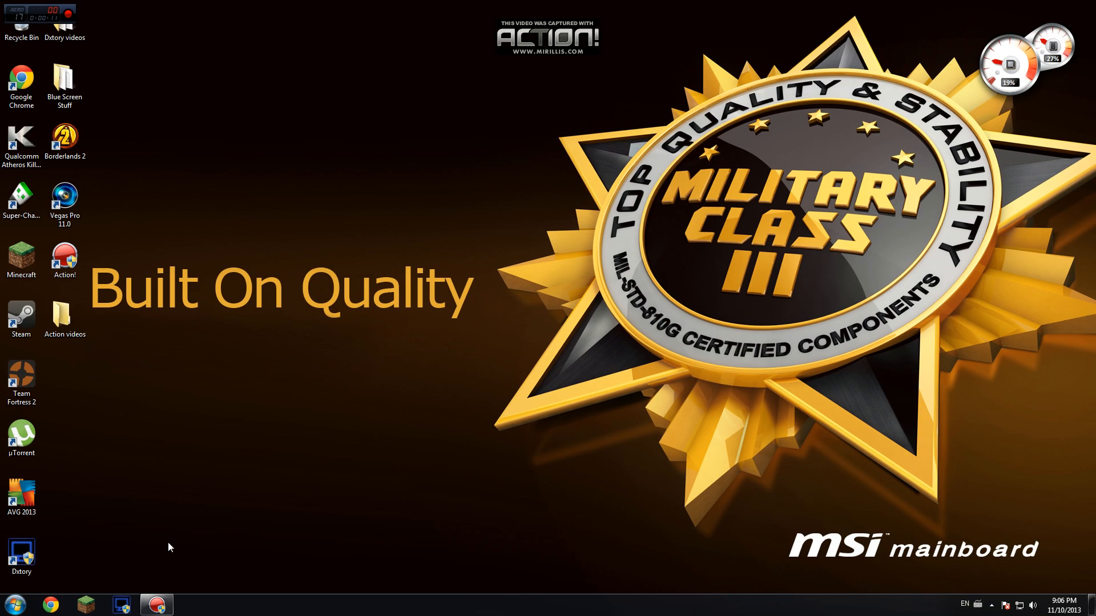
mouse_move(105, 568)
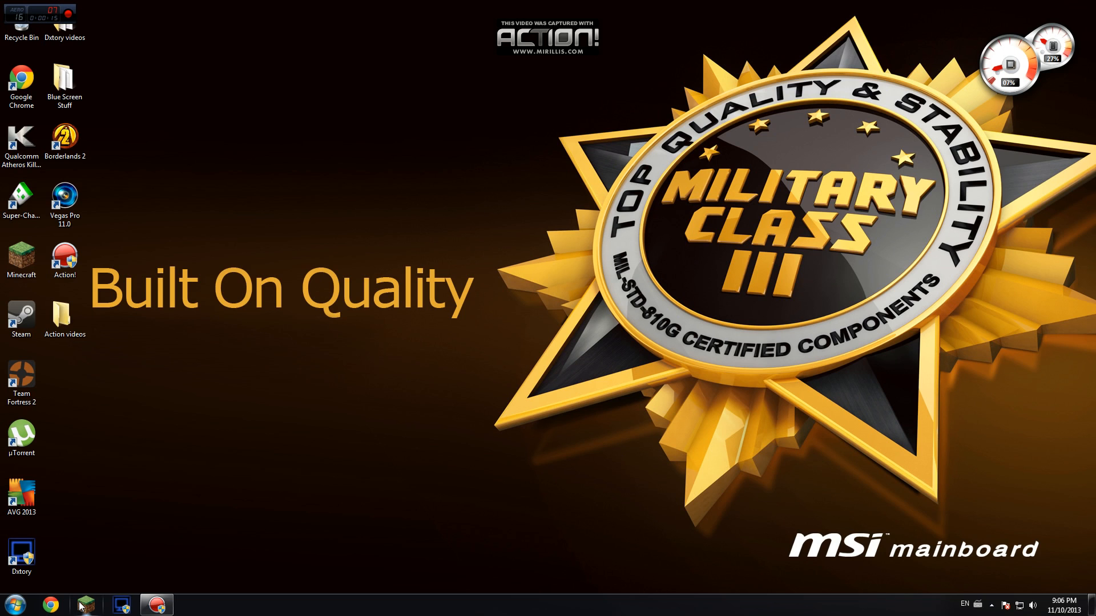
Open Control Panel from the Start menu to reach the Java settings item
click(11, 604)
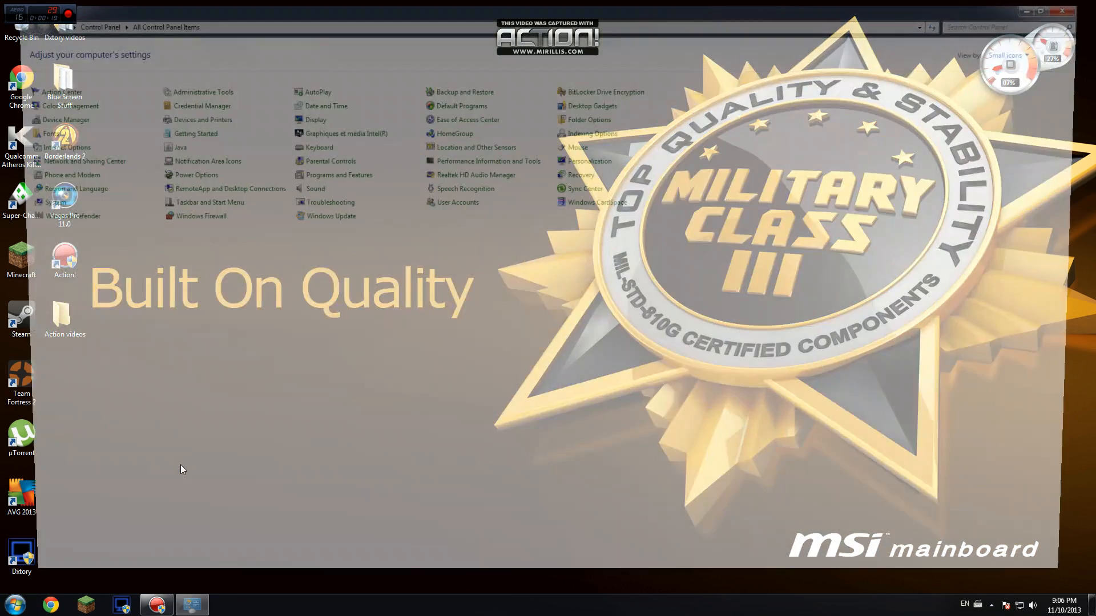
click(7, 602)
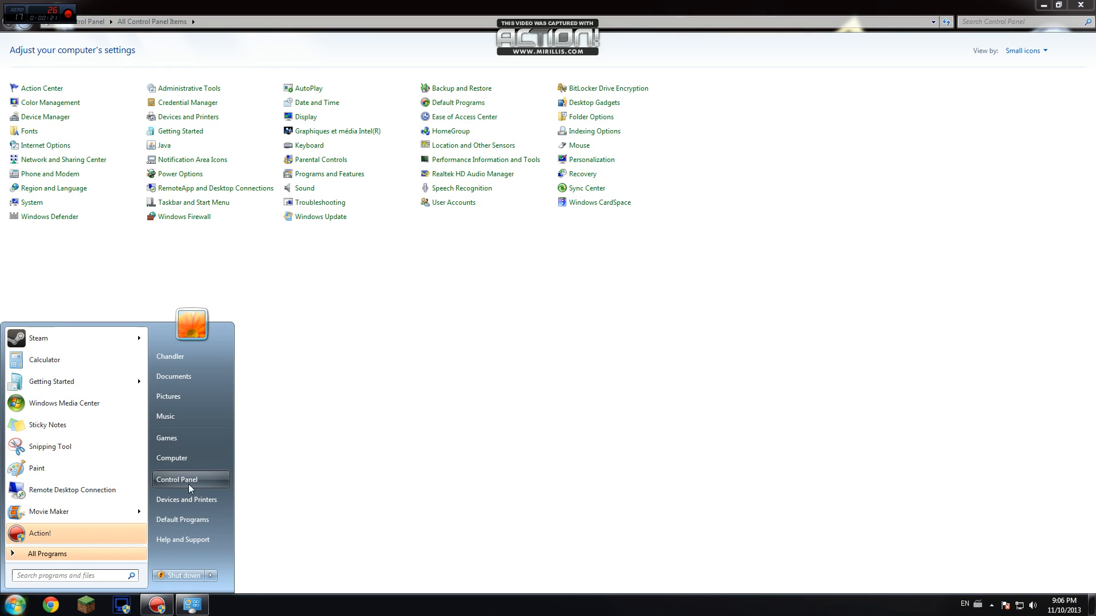
click(183, 480)
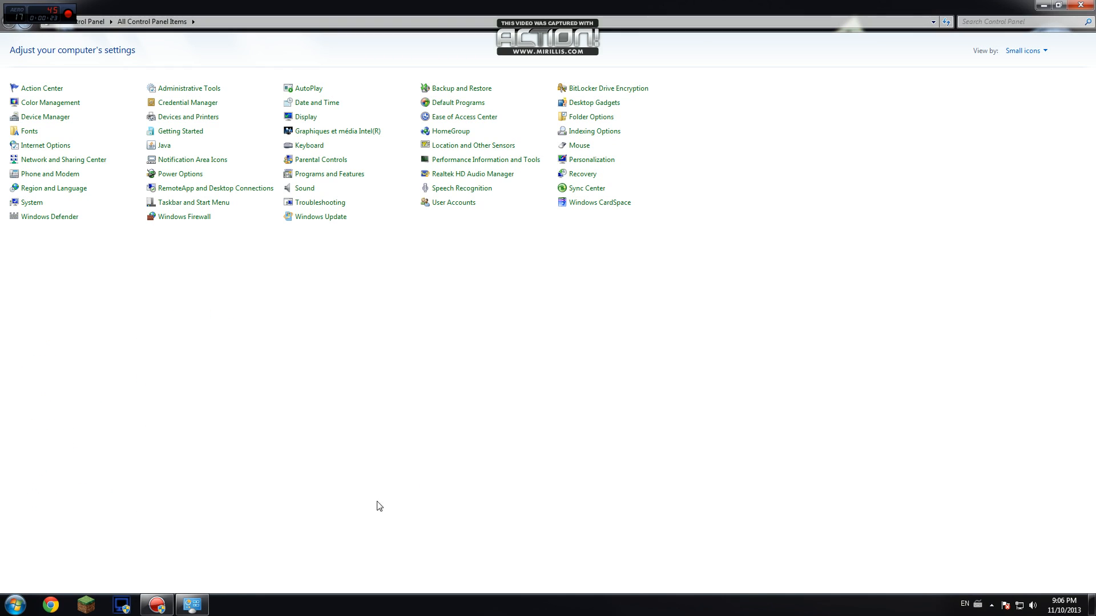
click(19, 601)
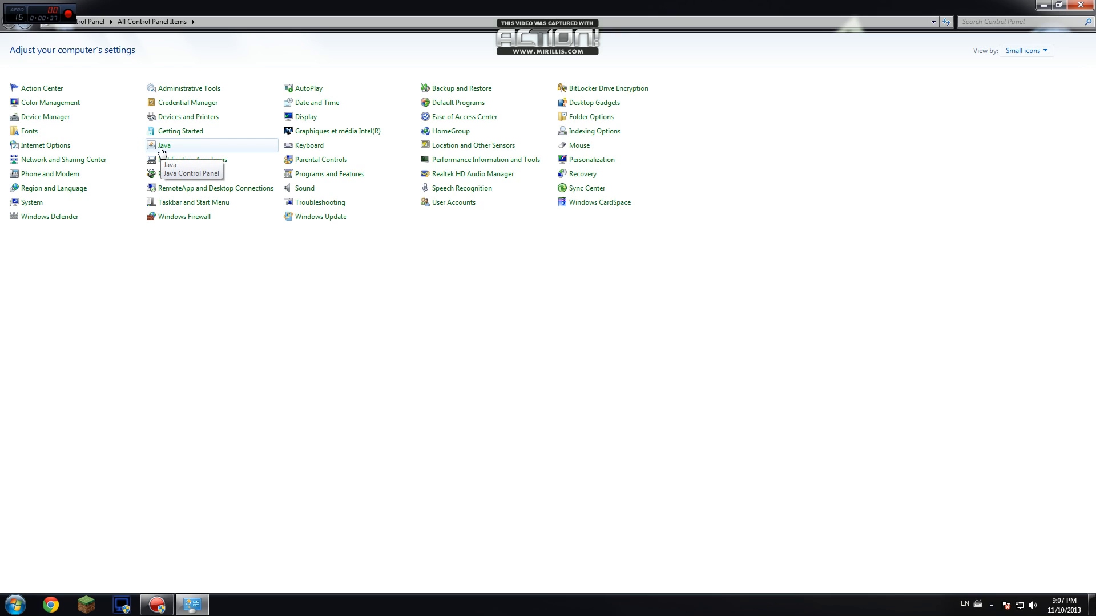
mouse_move(162, 176)
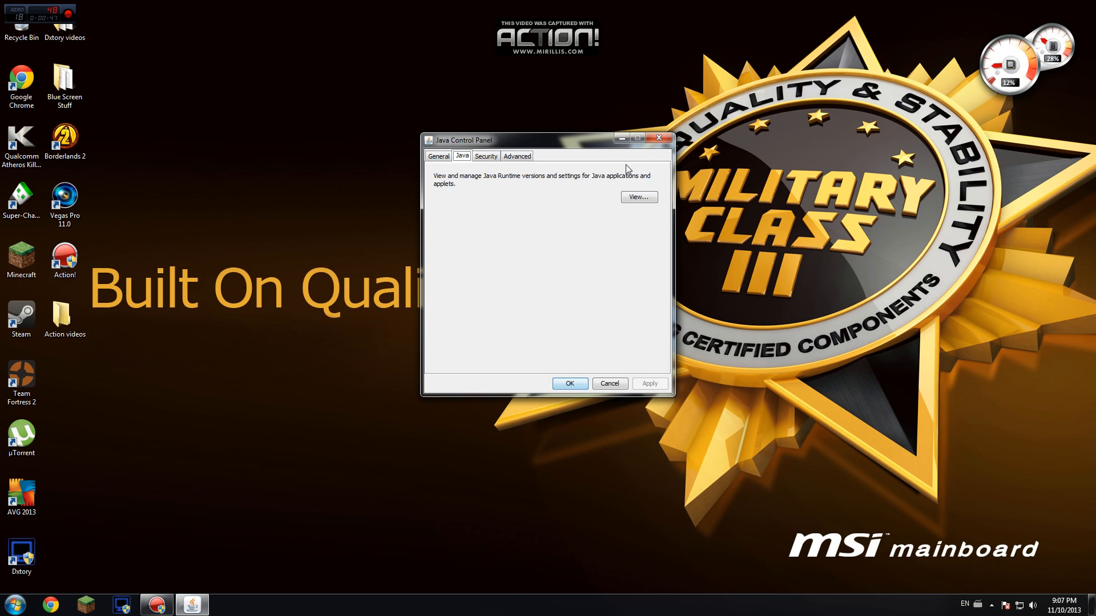
Bring up the installed Java runtimes list to set Java 1.7 parameters to -Xincgc -Xmx4096M
click(639, 197)
text(-Xincgc -Xmx4096M)
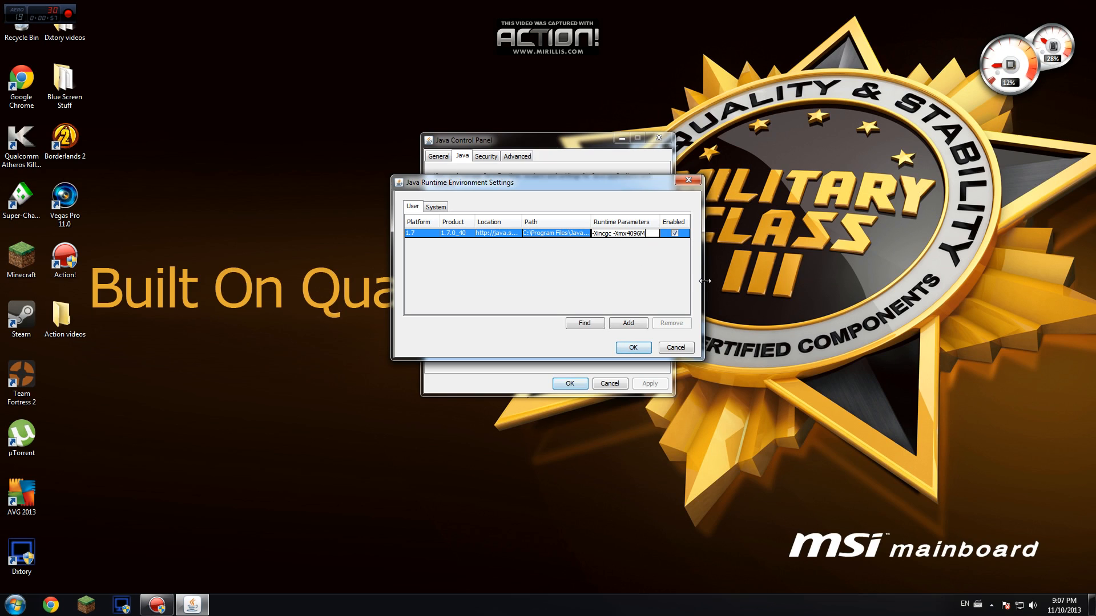
View the computer's system properties from the Start menu, showing 8.00 GB installed RAM
click(8, 603)
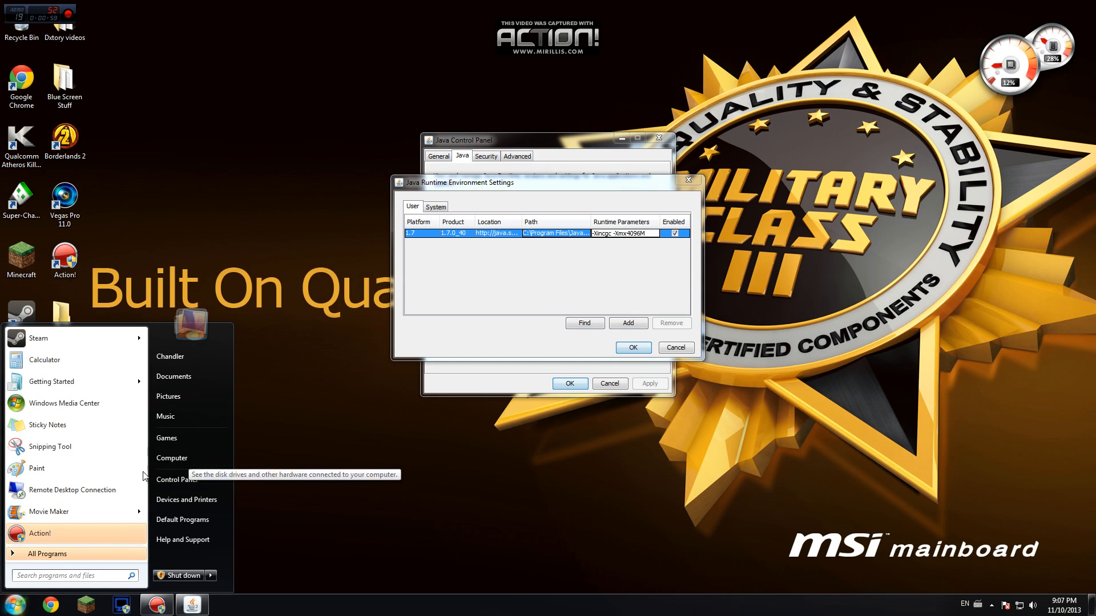
right_click(172, 458)
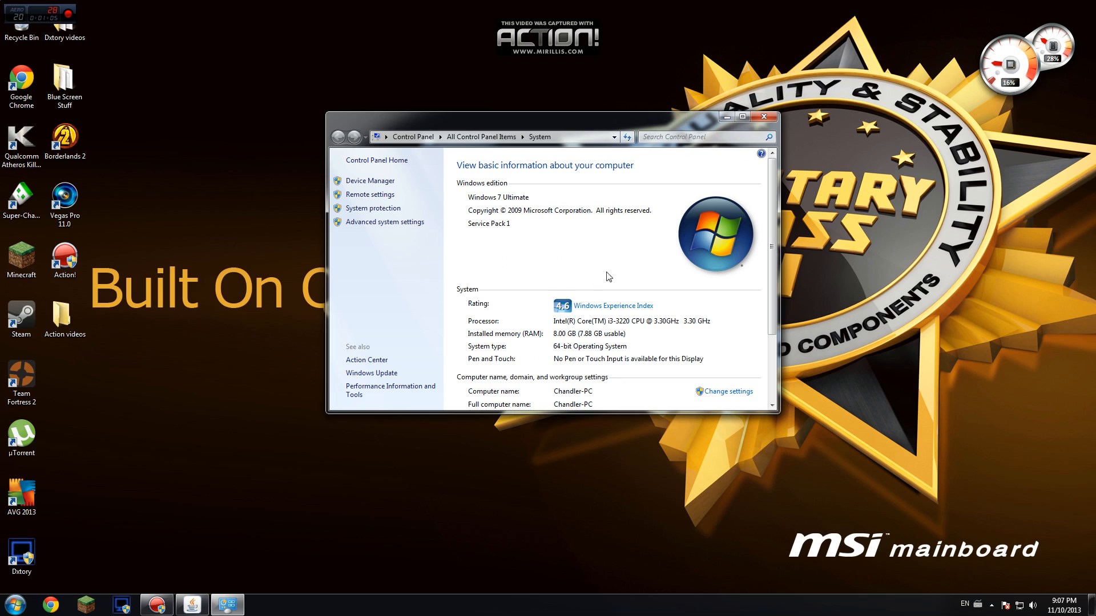
mouse_move(553, 332)
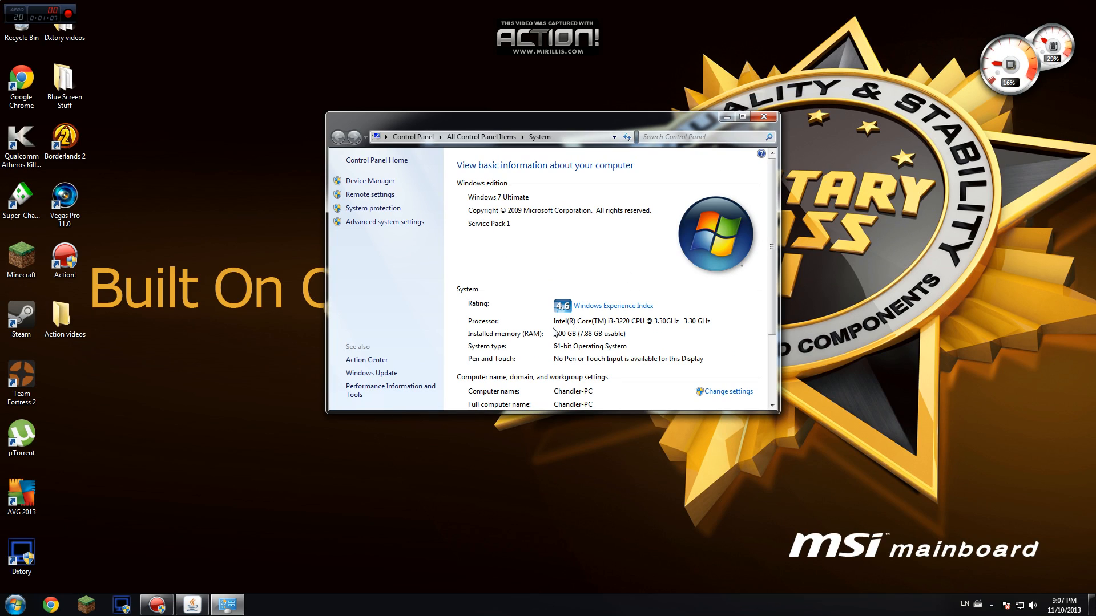
mouse_move(600, 338)
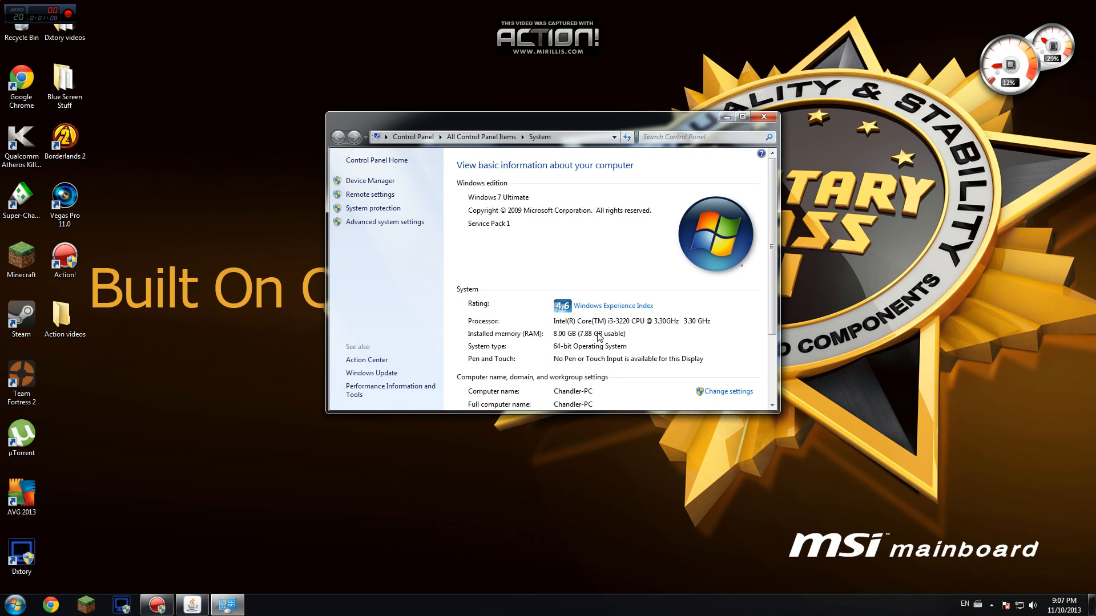
mouse_move(490, 338)
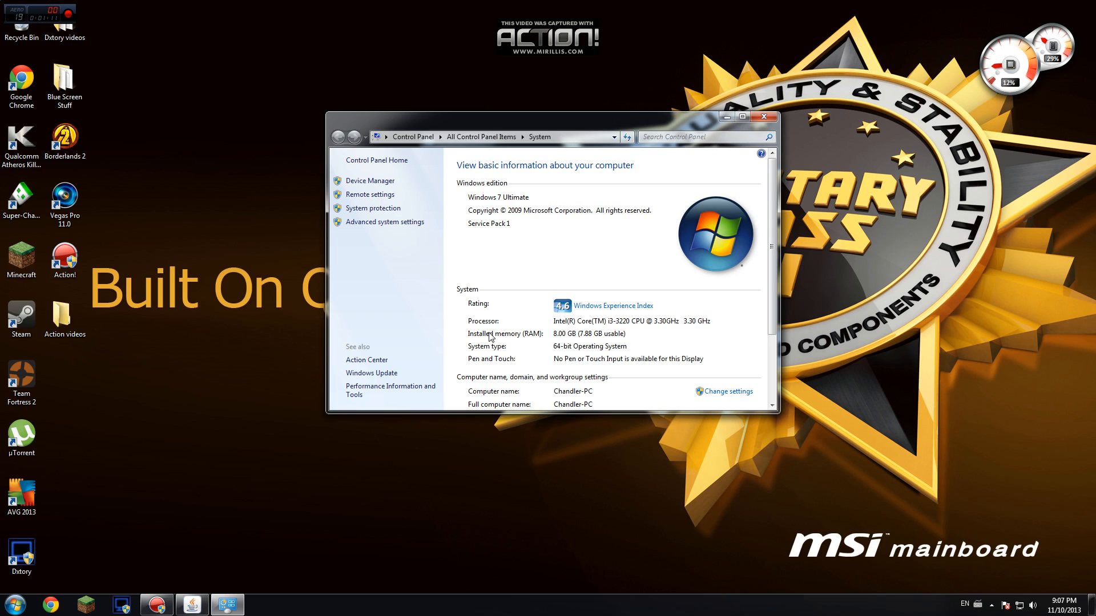
mouse_move(590, 344)
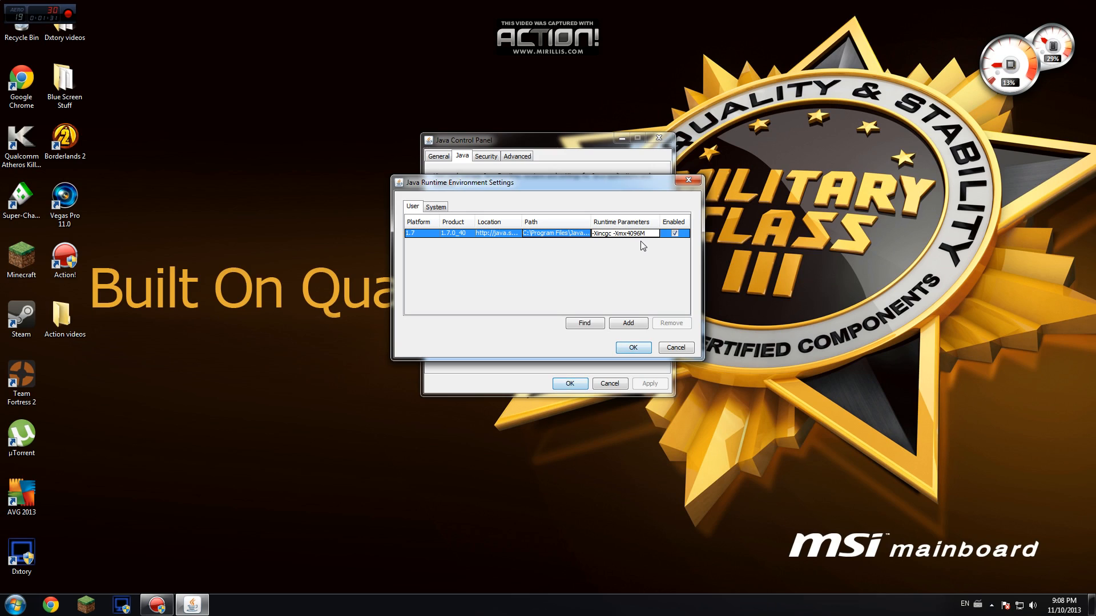
mouse_move(654, 241)
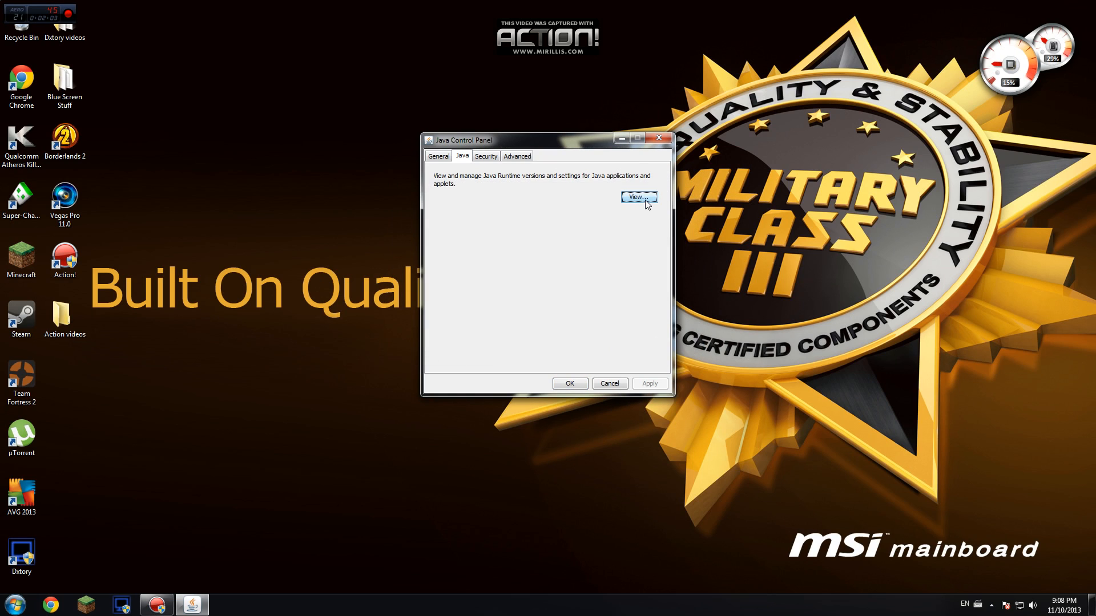
Reopen the Java runtimes list and verify Java 1.7 keeps -Xincgc -Xmx4096M
click(639, 196)
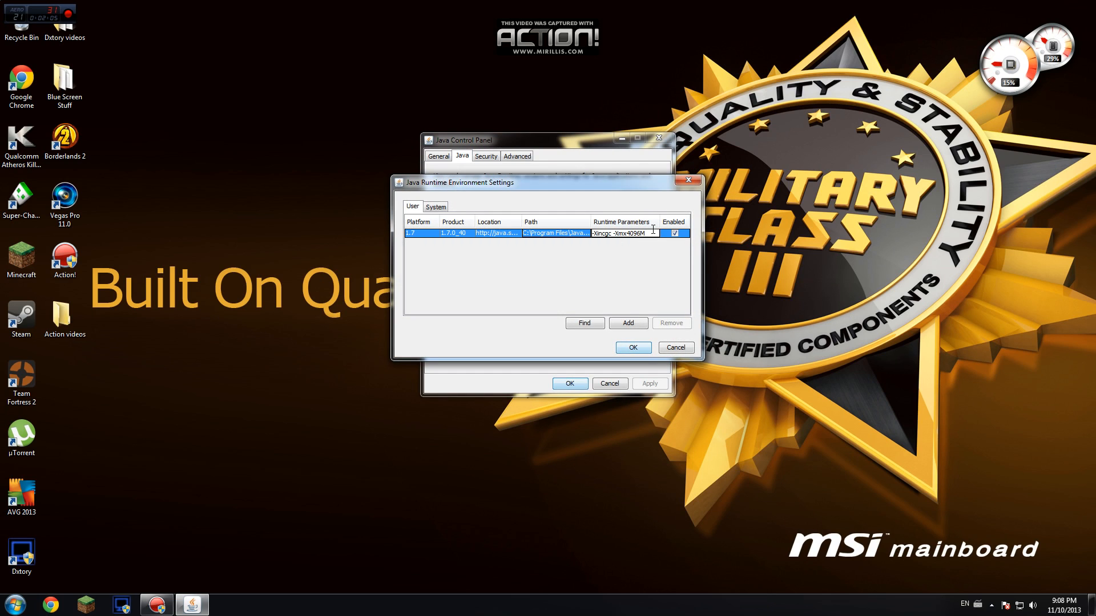
click(633, 348)
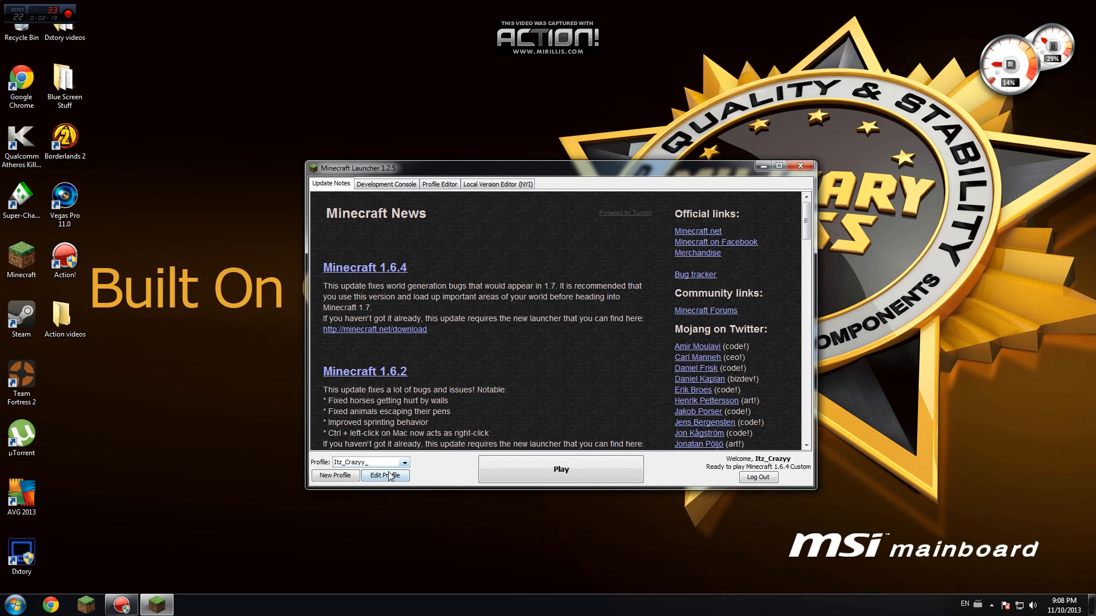
Edit the Itz_Crazyy_ launcher profile and enable its -Xmx4G JVM argument
click(385, 476)
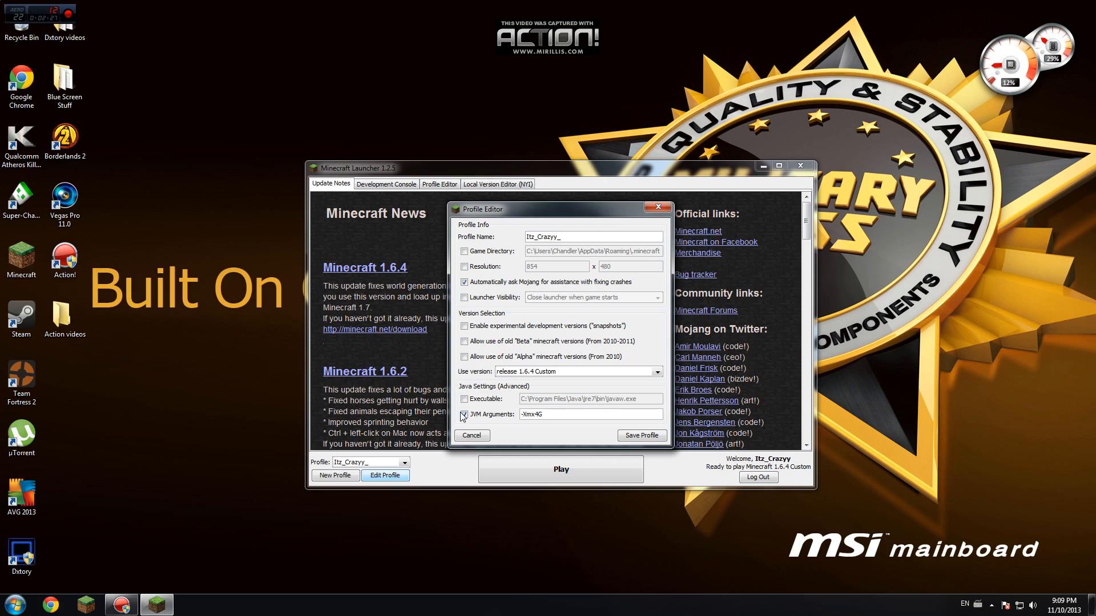
click(543, 414)
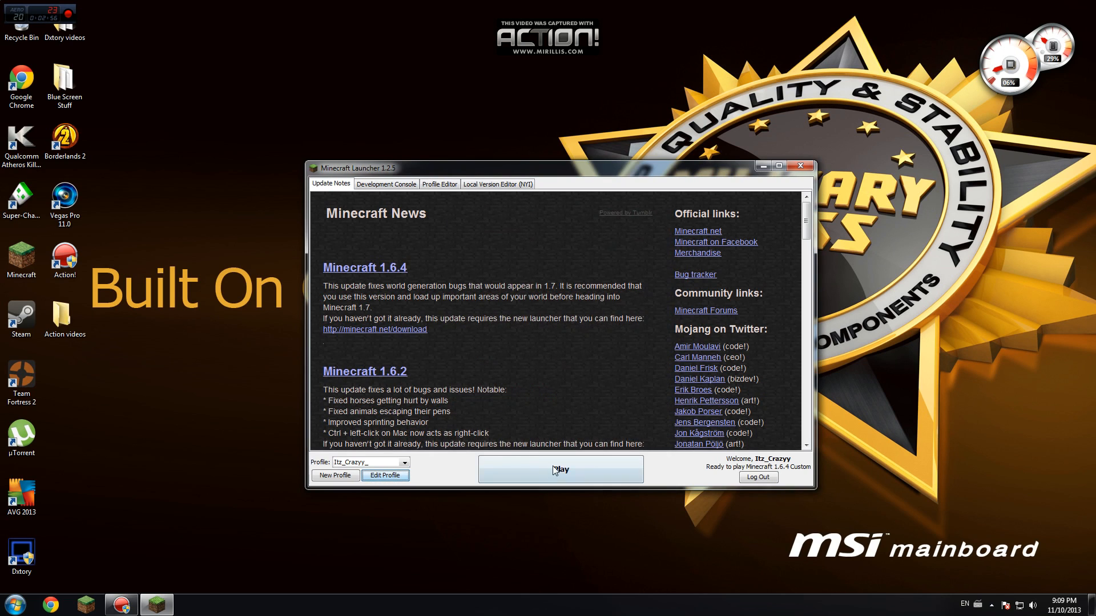
Launch Minecraft 1.6.4 with the saved profile and load a singleplayer world
click(561, 469)
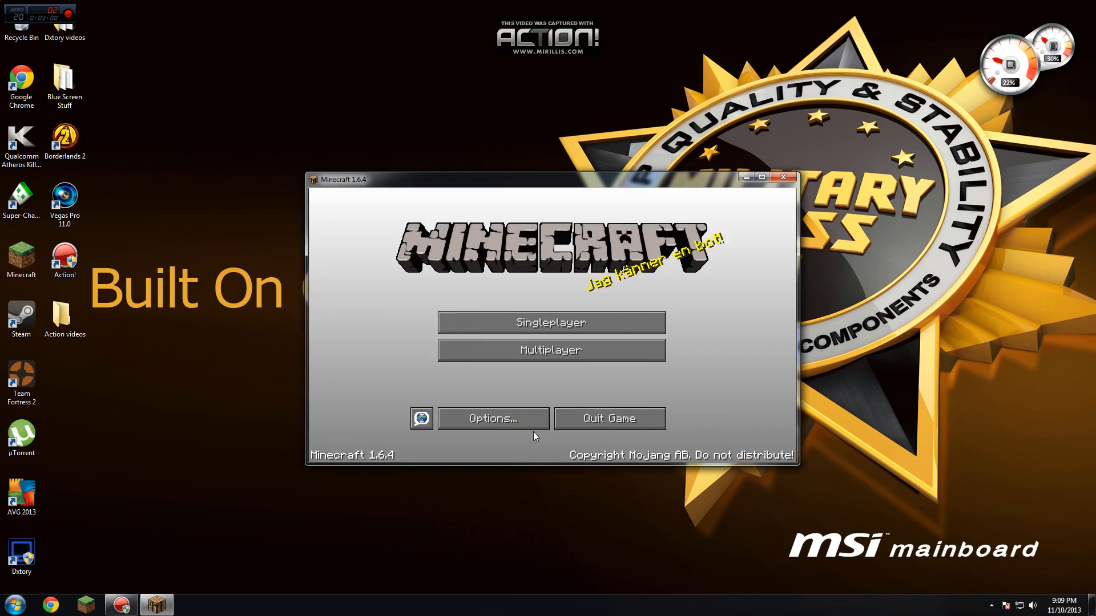
click(551, 322)
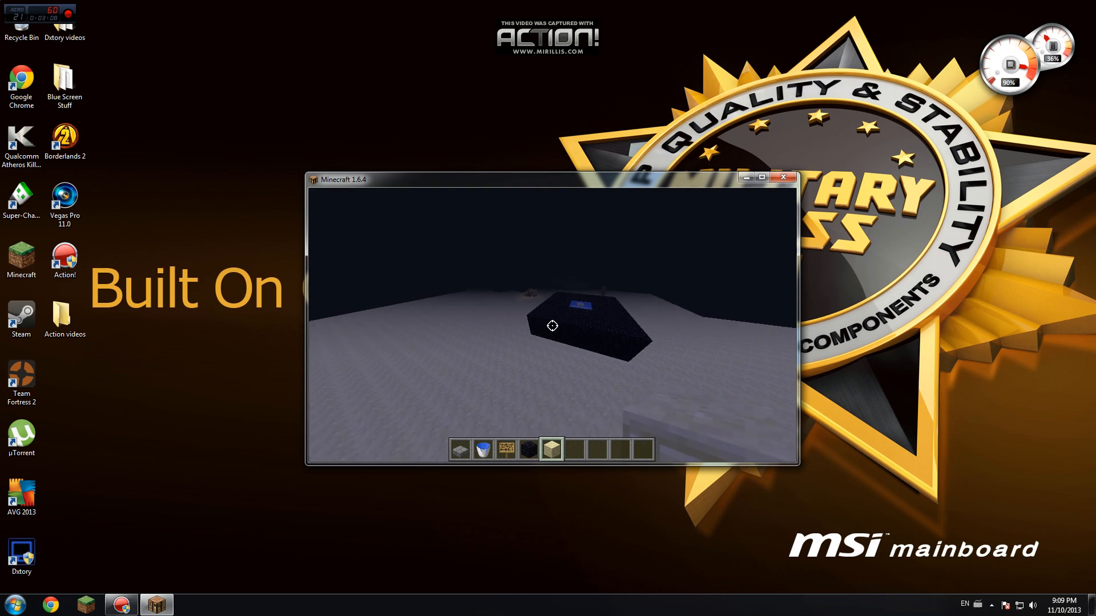
key(F3)
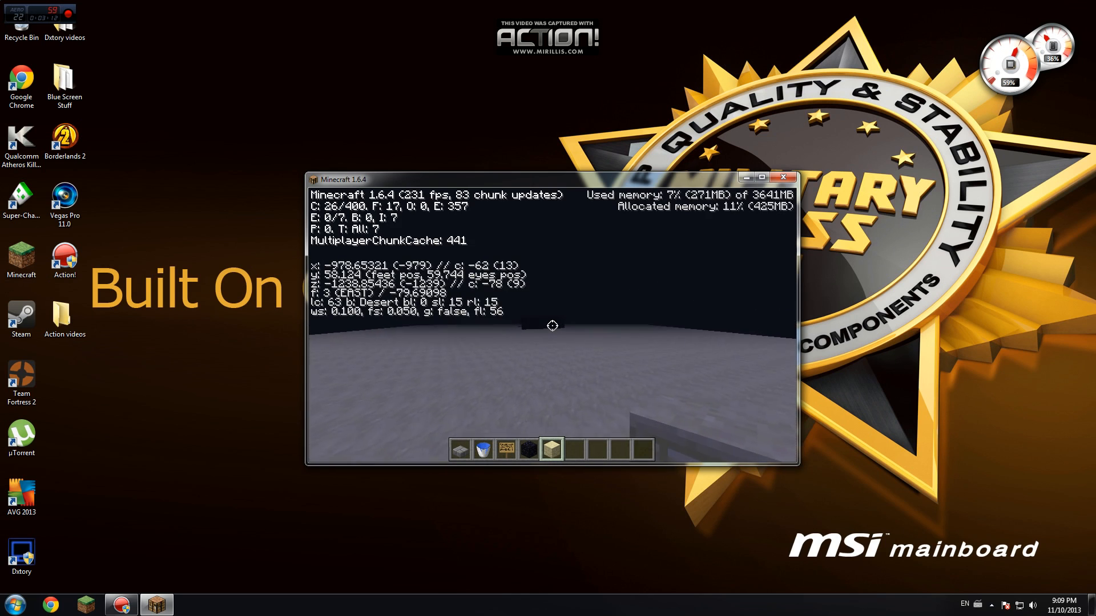
key(F3)
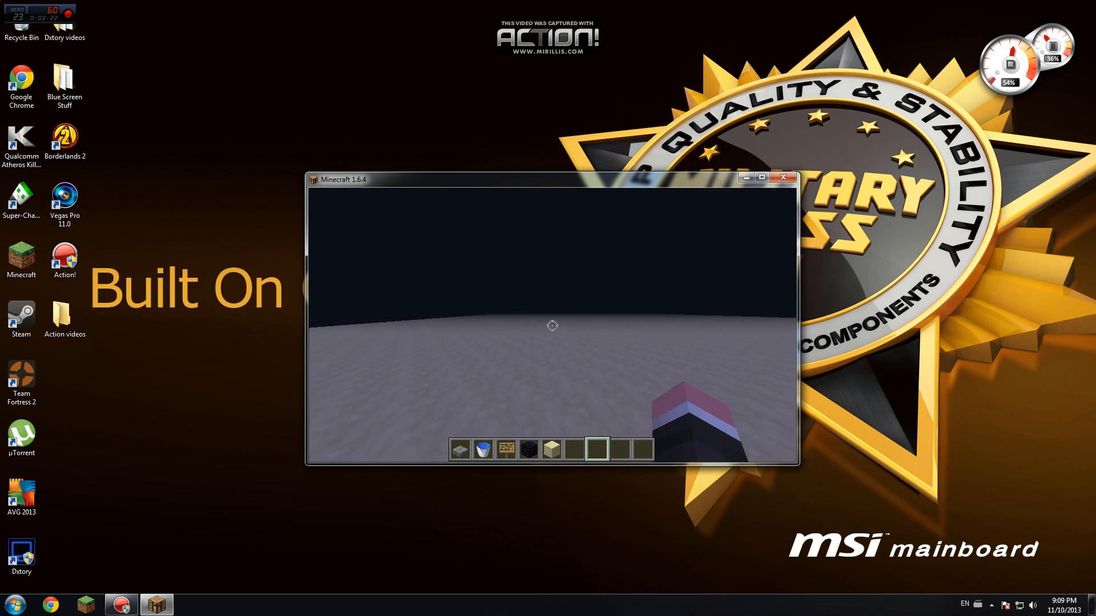
key(F3)
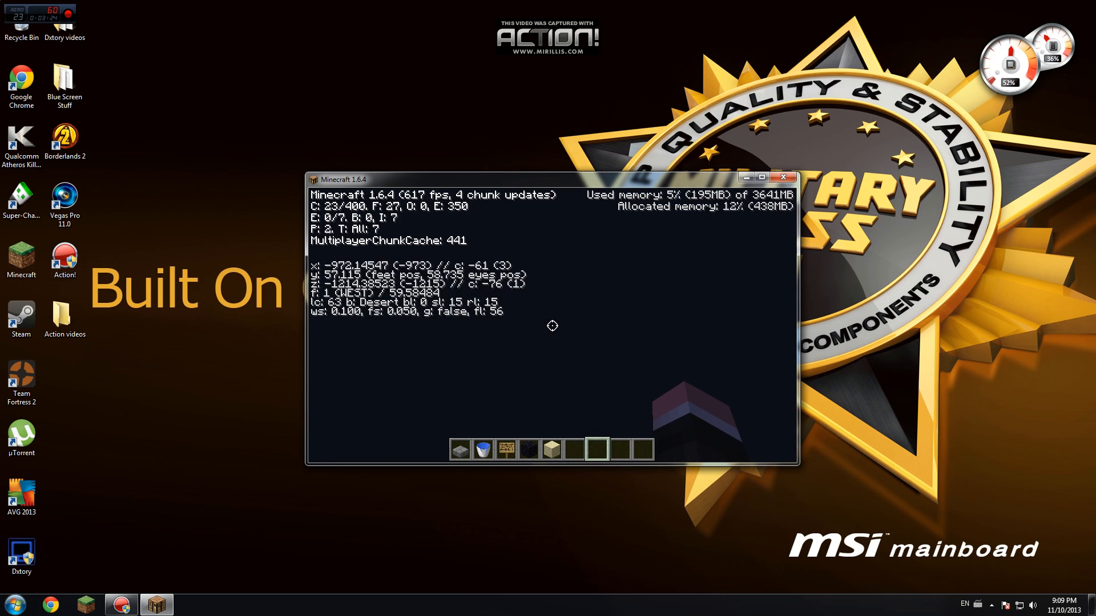
key(F3)
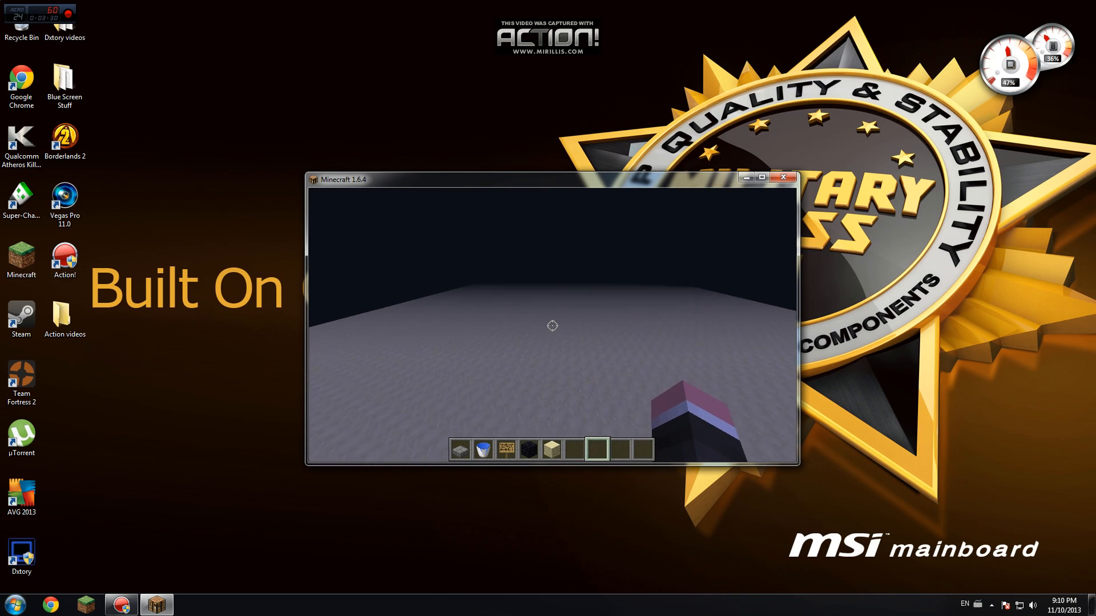
Pause the game and join the Battle PvP Factions server from the multiplayer list
key(Escape)
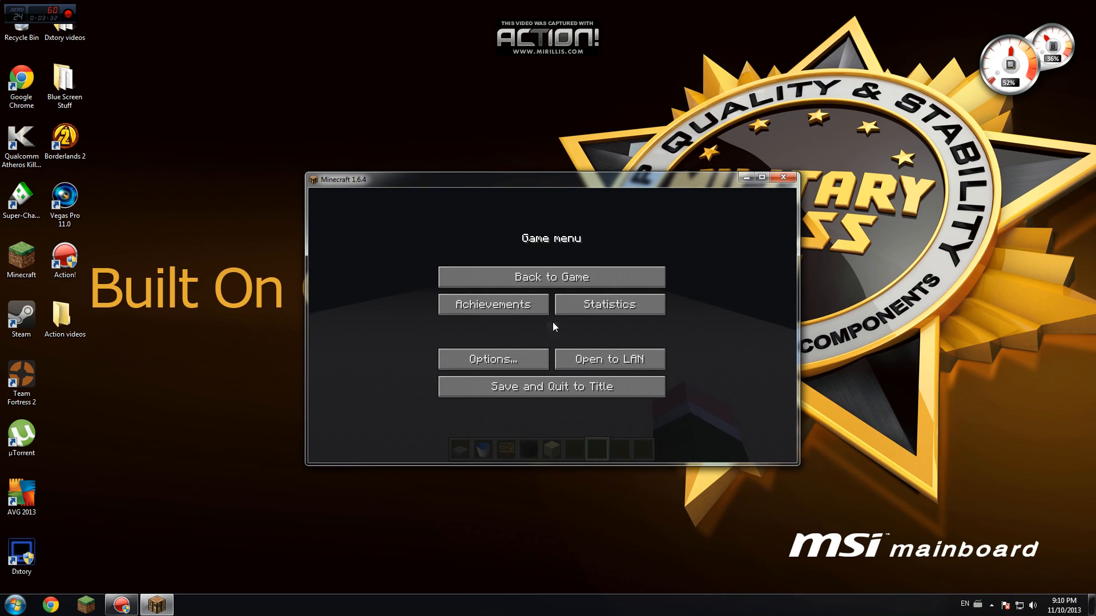
click(550, 386)
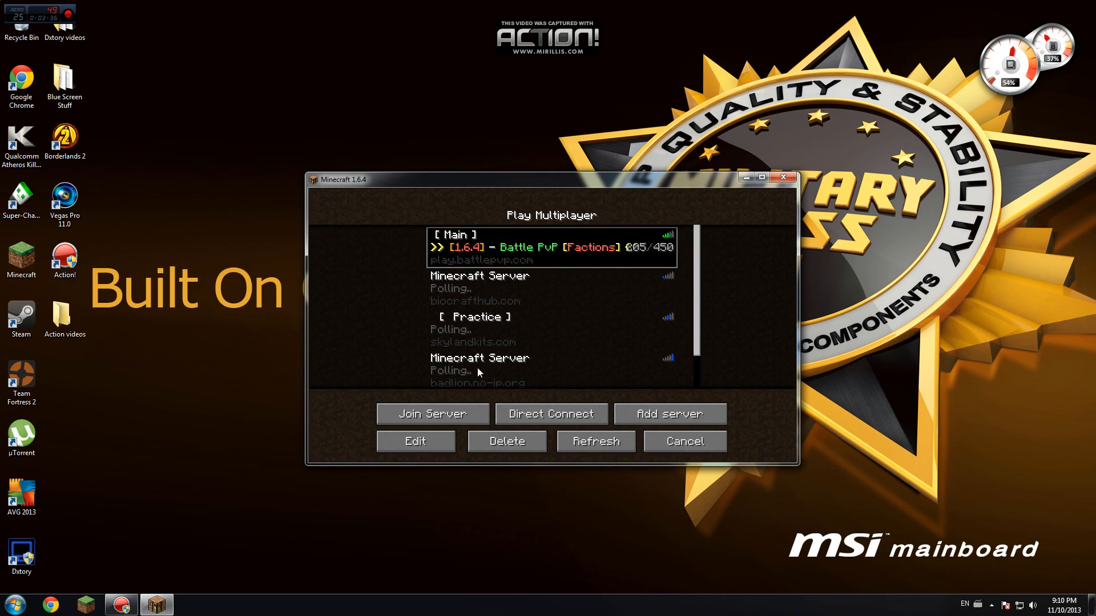
click(432, 414)
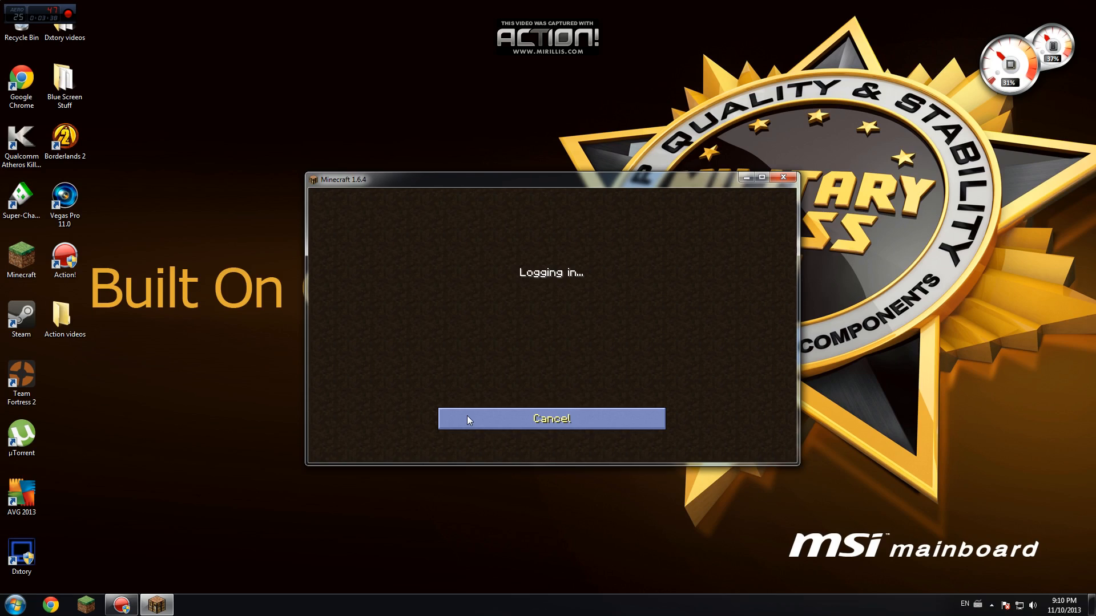